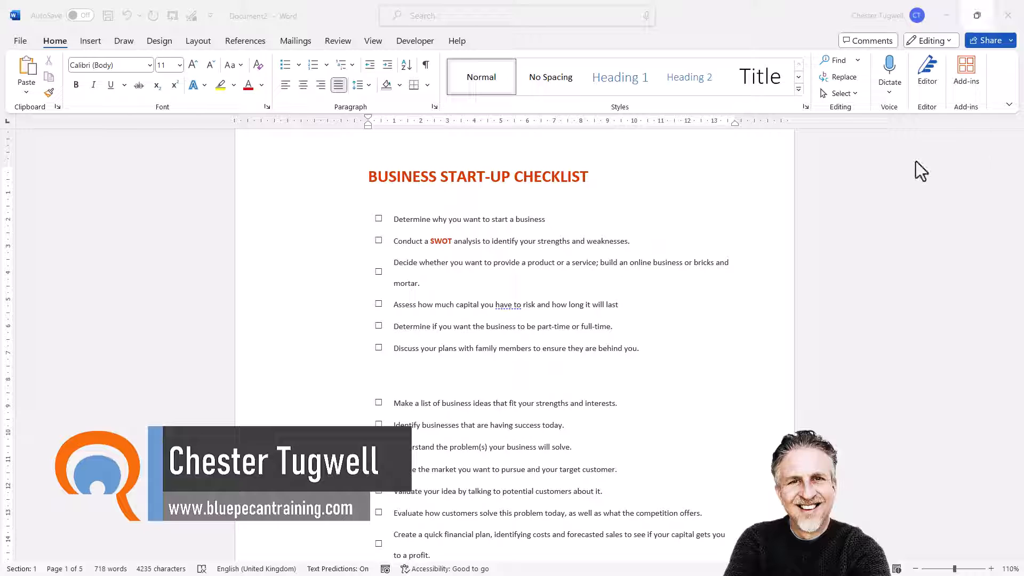
{"action": "mouse_move", "coordinate": [91, 52]}
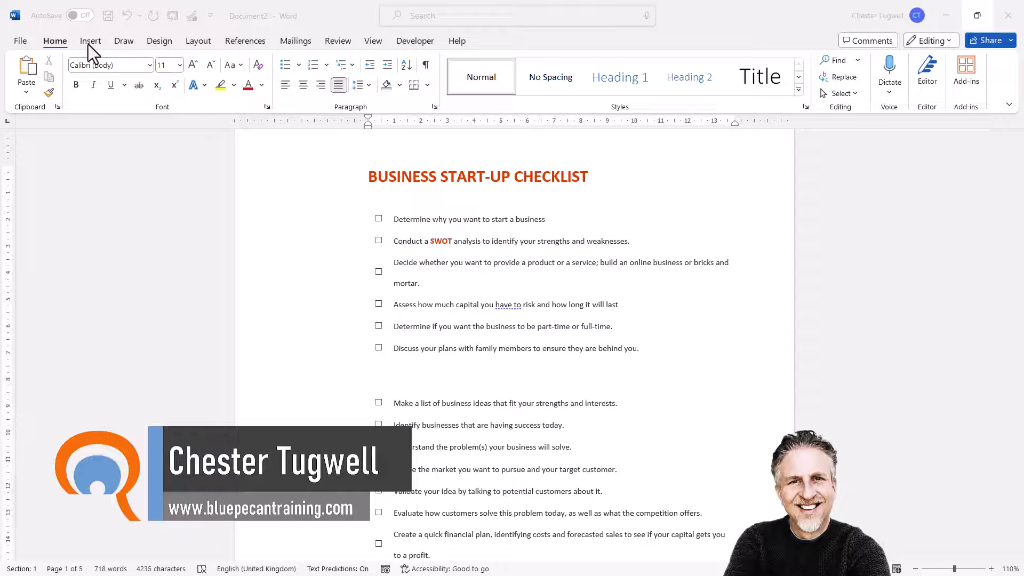
- Choose Draw Text Box from the Insert tab's Text Box gallery
{"action": "left_click", "coordinate": [90, 40]}
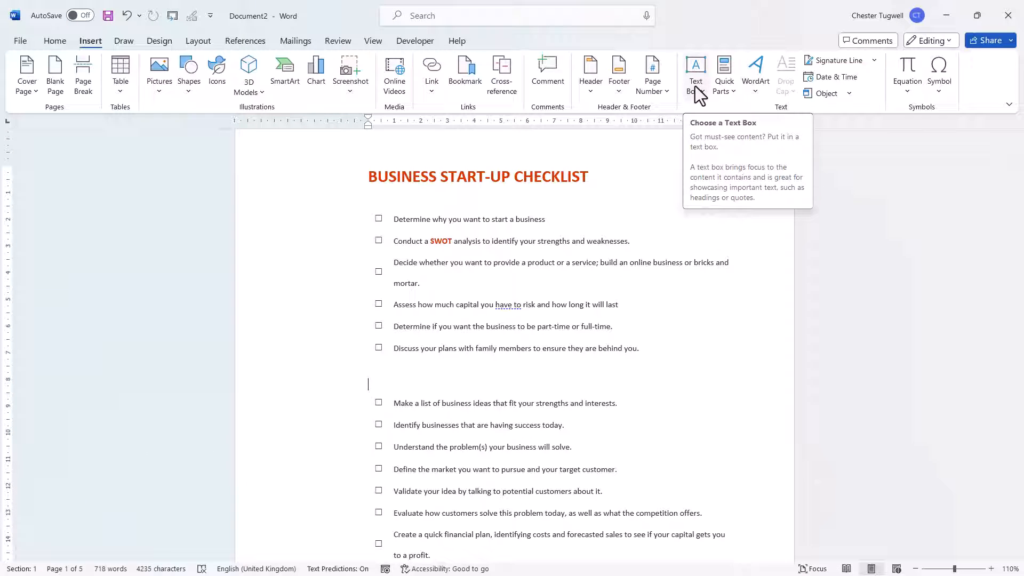
{"action": "left_click", "coordinate": [694, 73]}
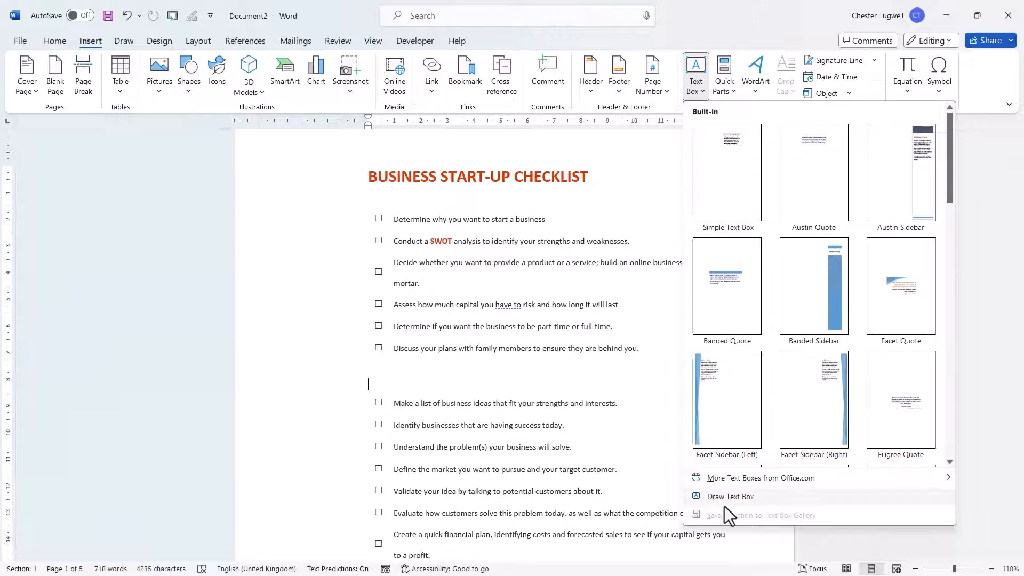
{"action": "mouse_move", "coordinate": [729, 496]}
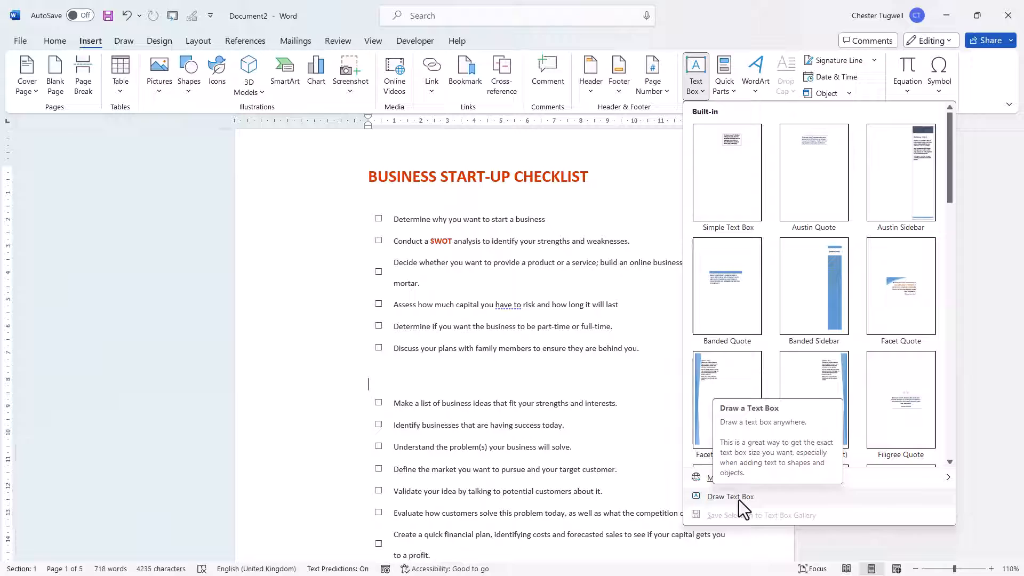
{"action": "left_click", "coordinate": [730, 497]}
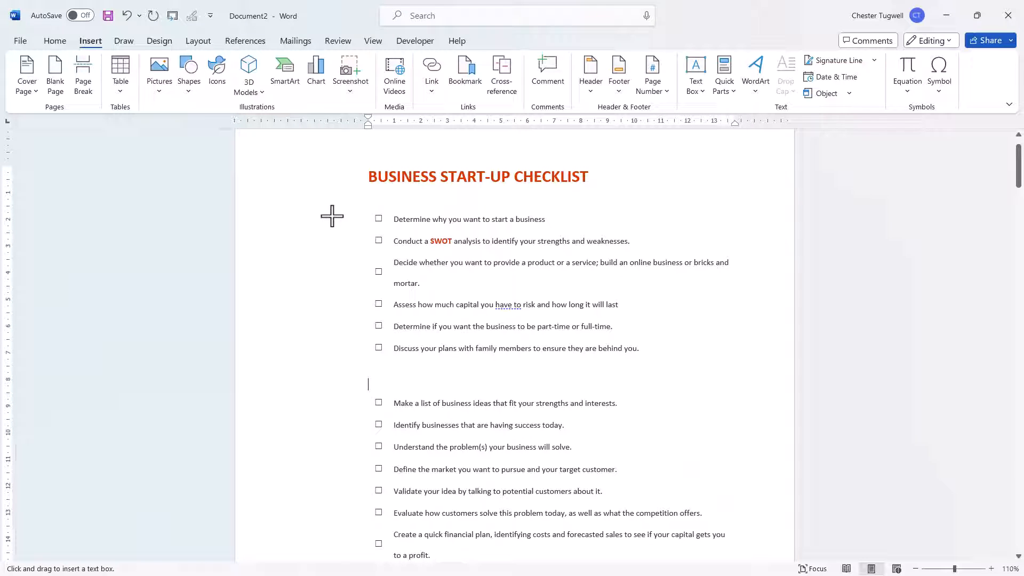
- Draw a tall narrow text box beside the first checklist section and choose Format Shape
{"action": "left_click_drag", "start_coordinate": [332, 214], "coordinate": [366, 357]}
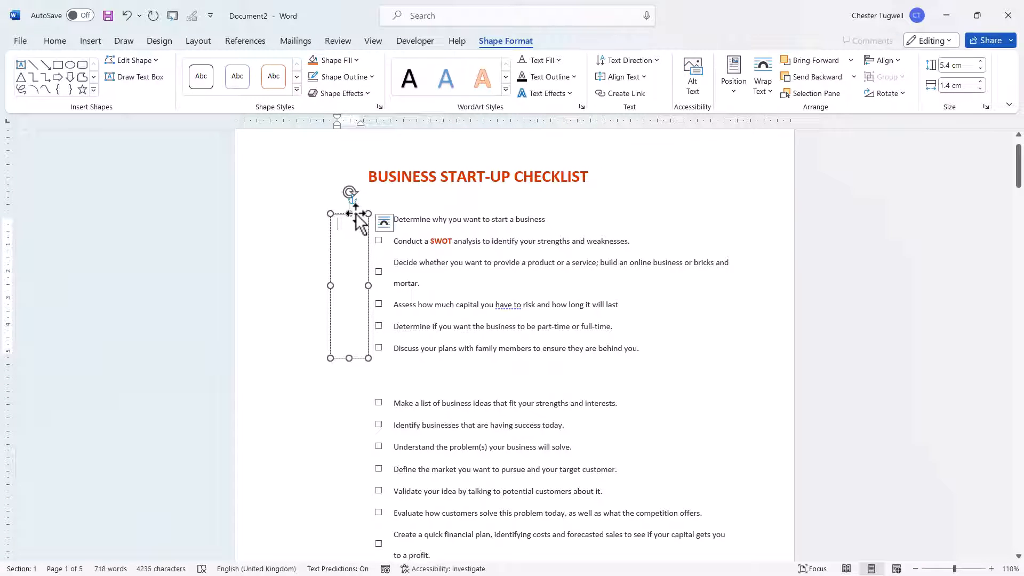
{"action": "right_click", "coordinate": [349, 213]}
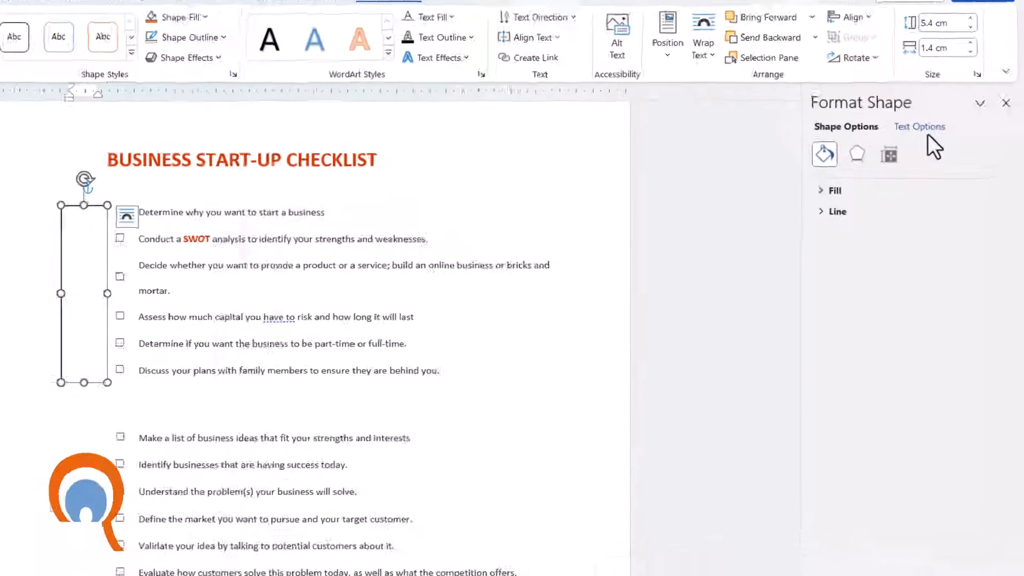
- Set the text box's text direction to Rotate all text 270° so 'Opportunities' reads upward
{"action": "left_click", "coordinate": [919, 126]}
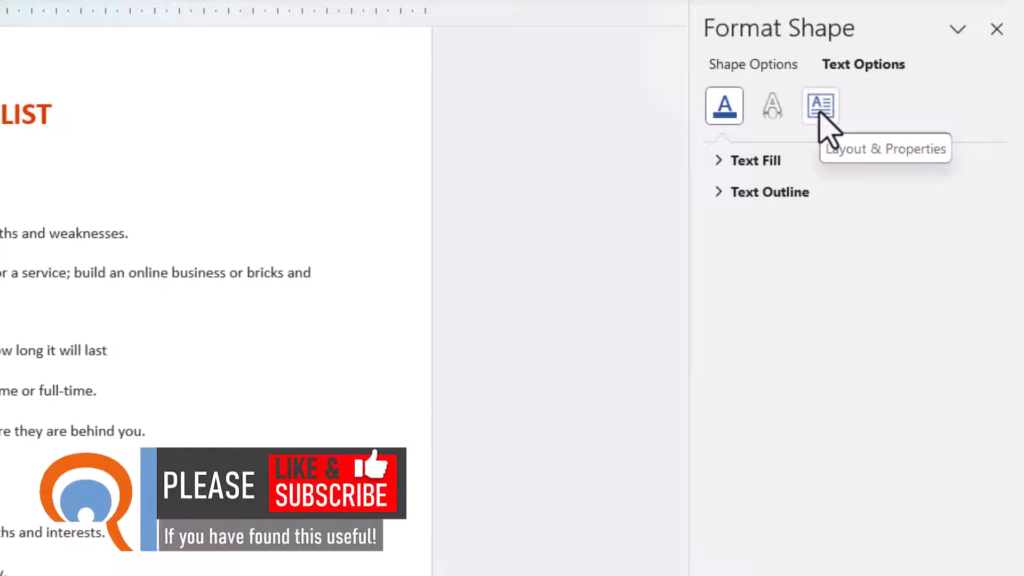
{"action": "left_click", "coordinate": [820, 106]}
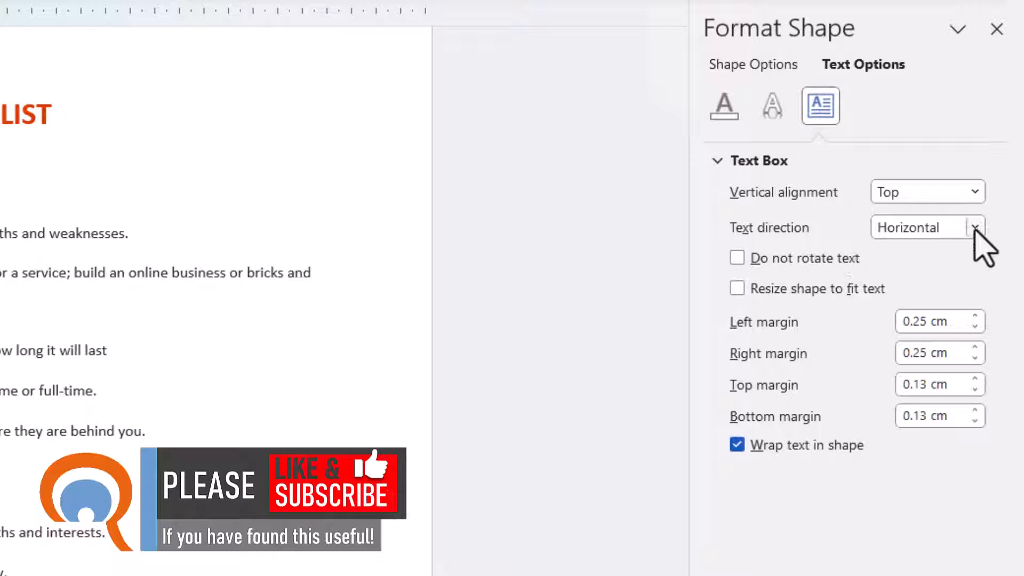
{"action": "left_click", "coordinate": [975, 226]}
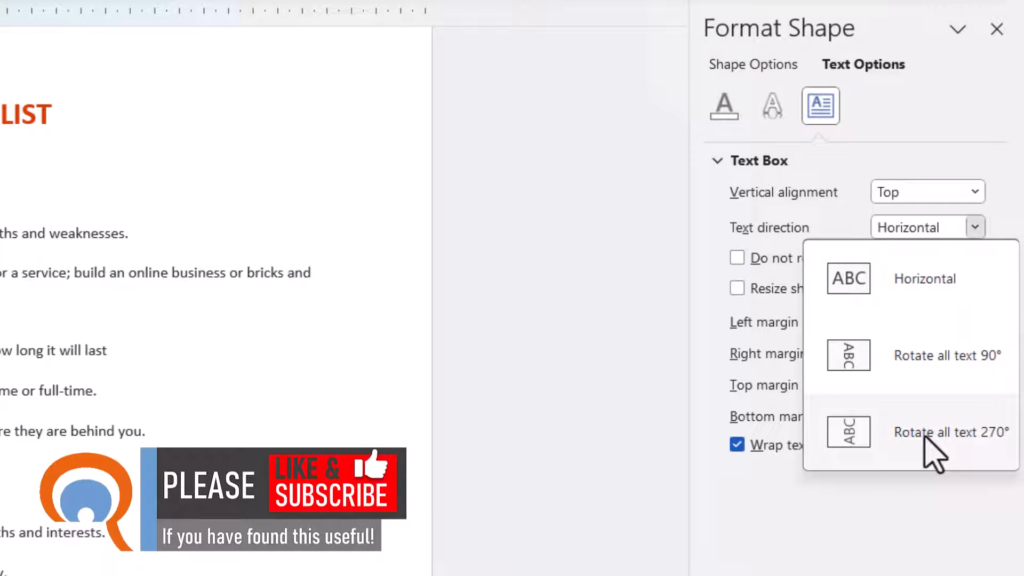
{"action": "left_click", "coordinate": [950, 431]}
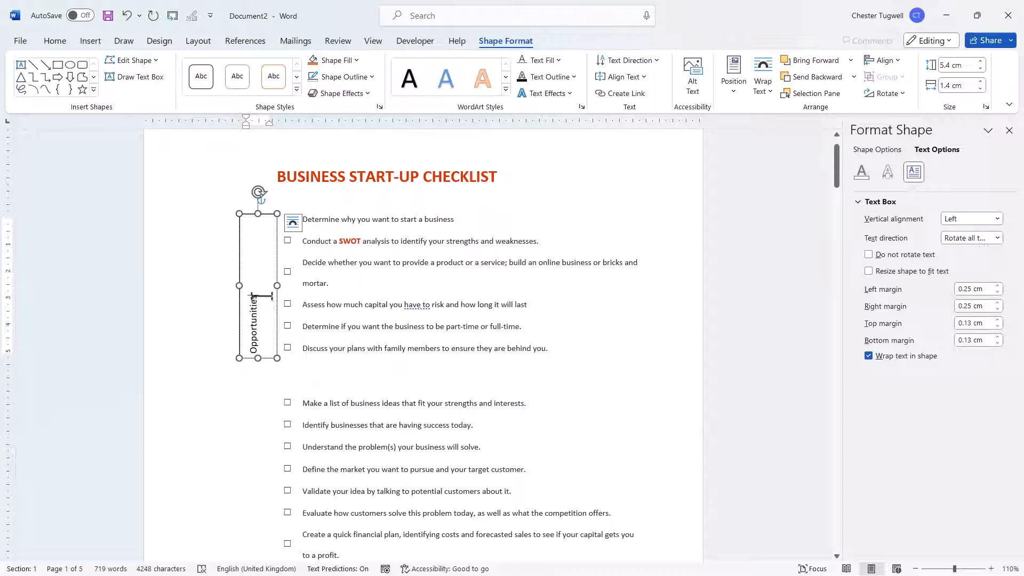
- Enlarge the 'Opportunities' text to 20 pt and centre it in the box
{"action": "left_click", "coordinate": [55, 40]}
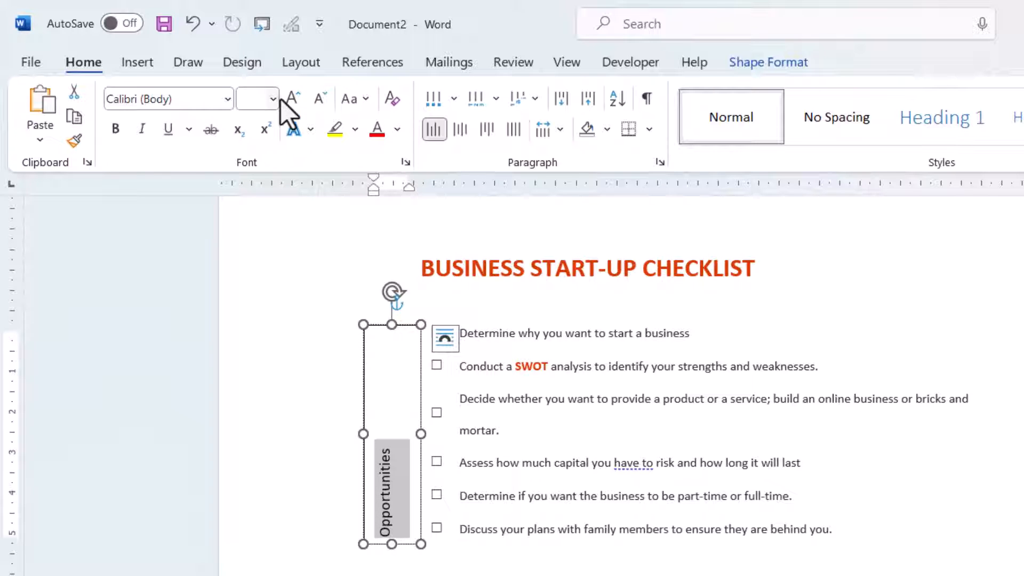
{"action": "left_click", "coordinate": [290, 99]}
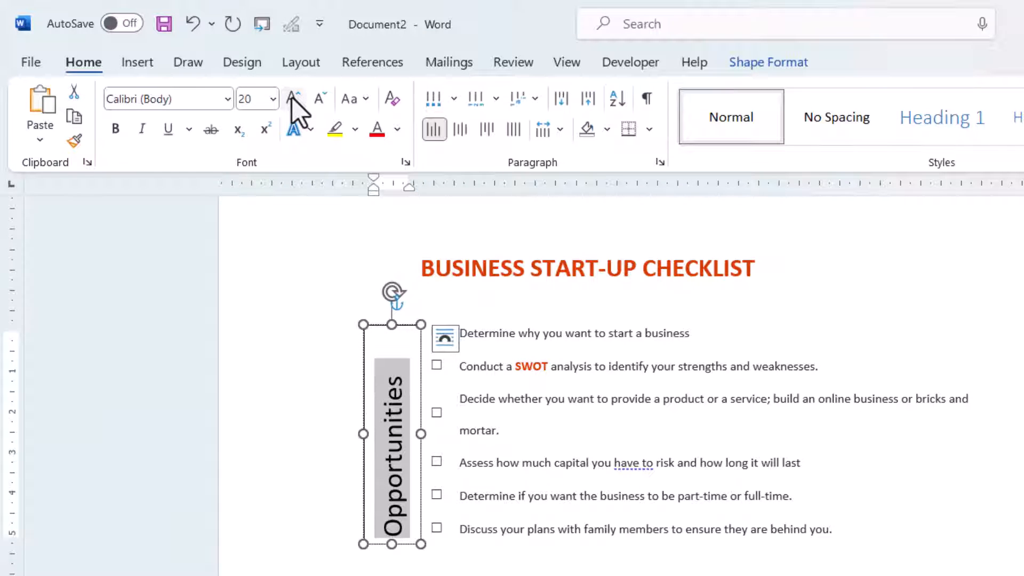
{"action": "mouse_move", "coordinate": [463, 140]}
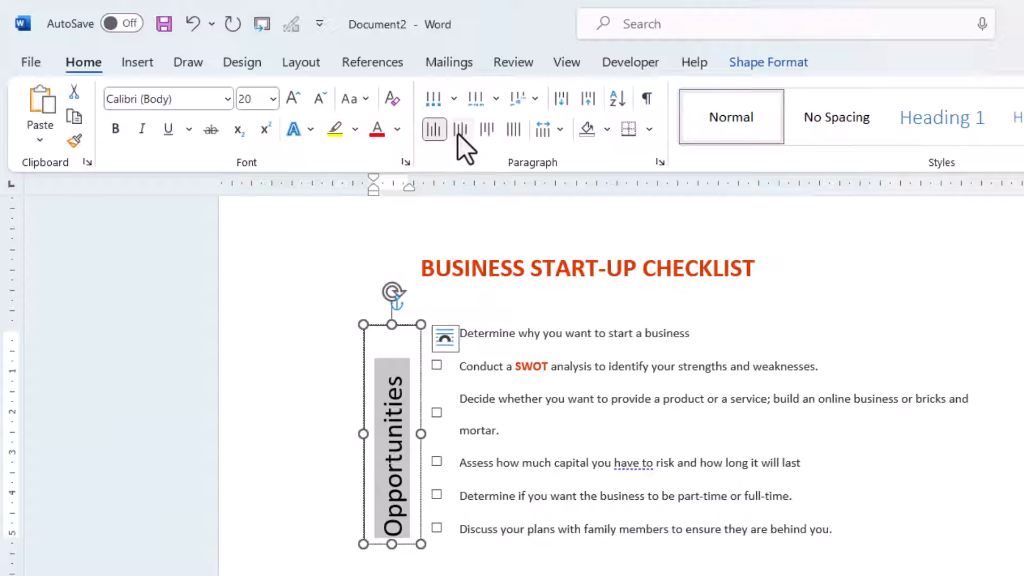
{"action": "left_click", "coordinate": [460, 128]}
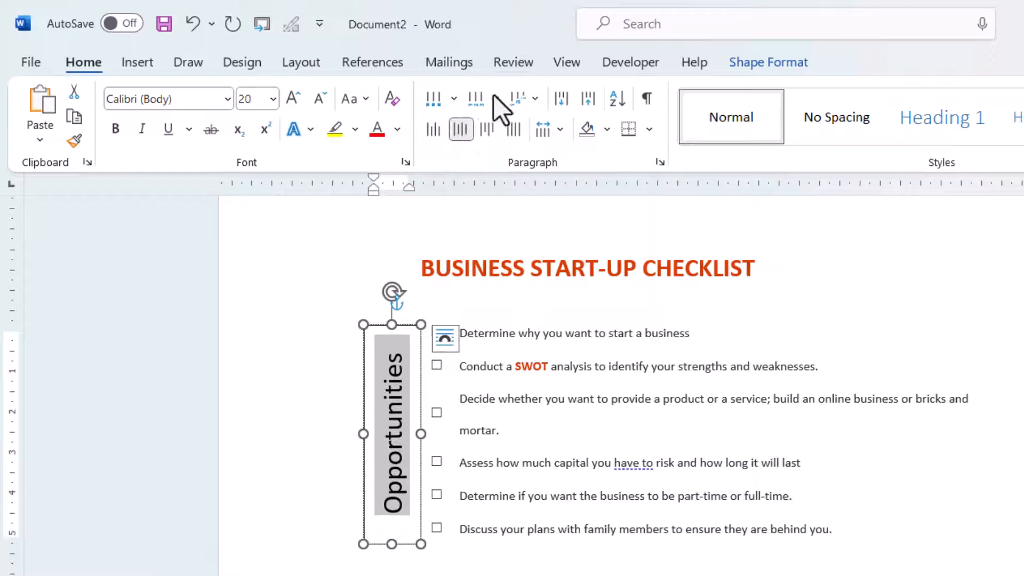
{"action": "left_click", "coordinate": [769, 62]}
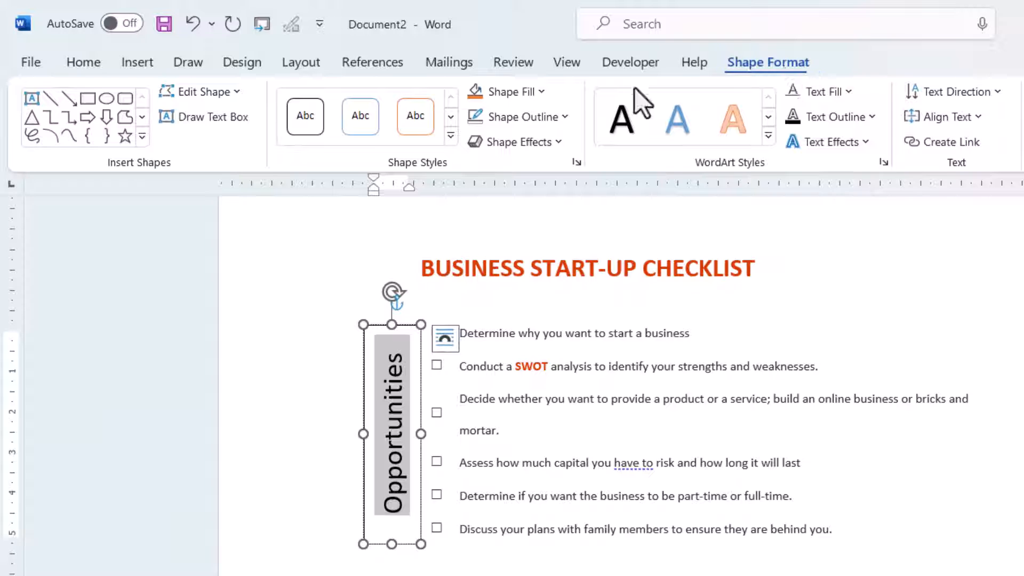
{"action": "mouse_move", "coordinate": [510, 92]}
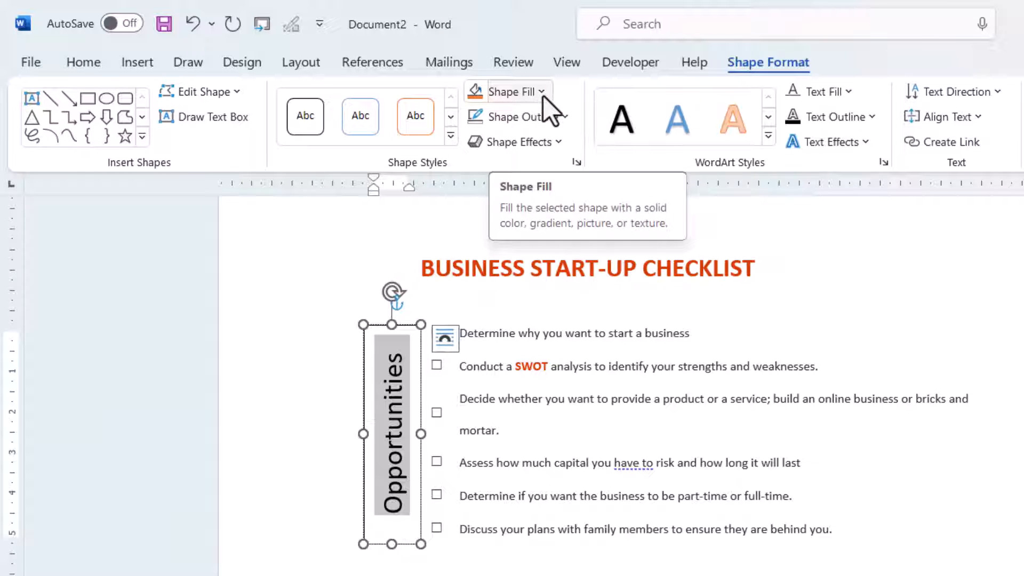
- Give the Opportunities box an orange shape fill, white text fill and no outline
{"action": "left_click", "coordinate": [509, 91]}
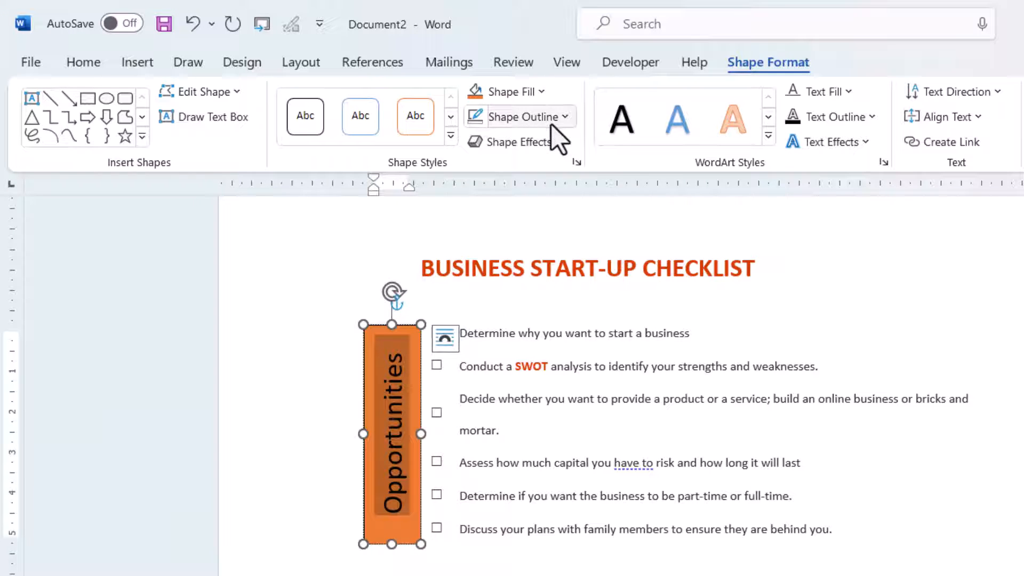
{"action": "mouse_move", "coordinate": [821, 91]}
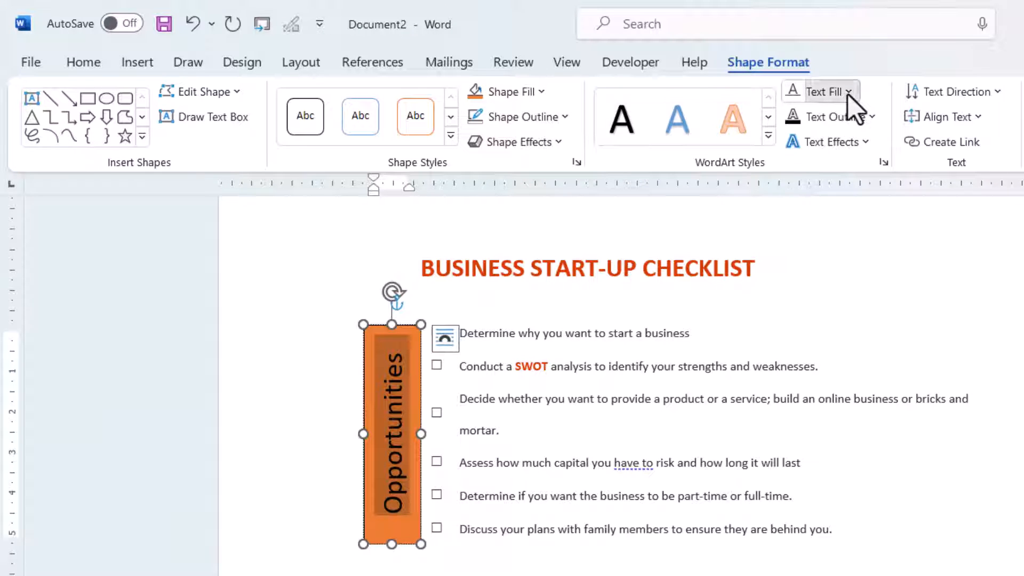
{"action": "left_click", "coordinate": [800, 229]}
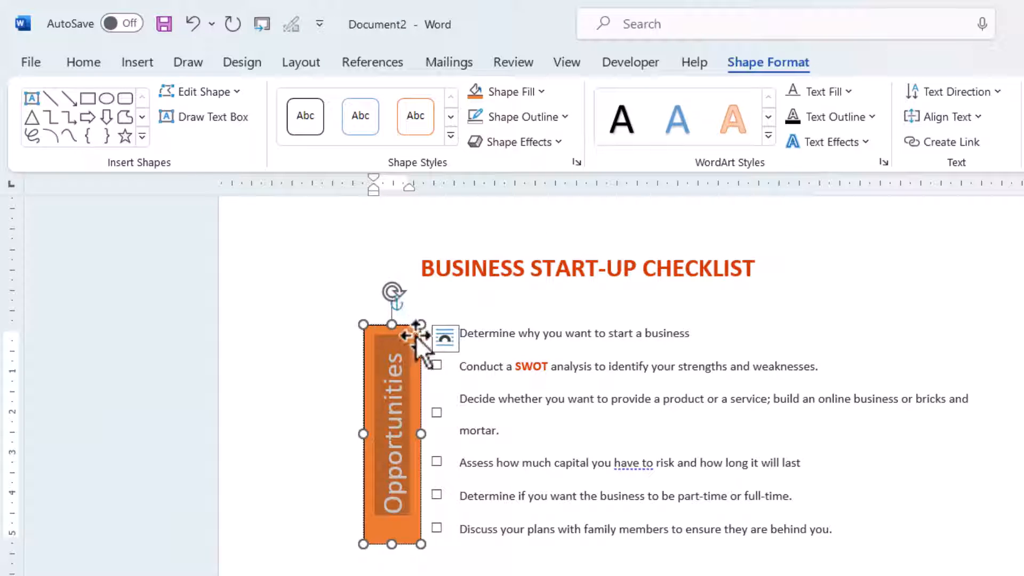
{"action": "mouse_move", "coordinate": [480, 152]}
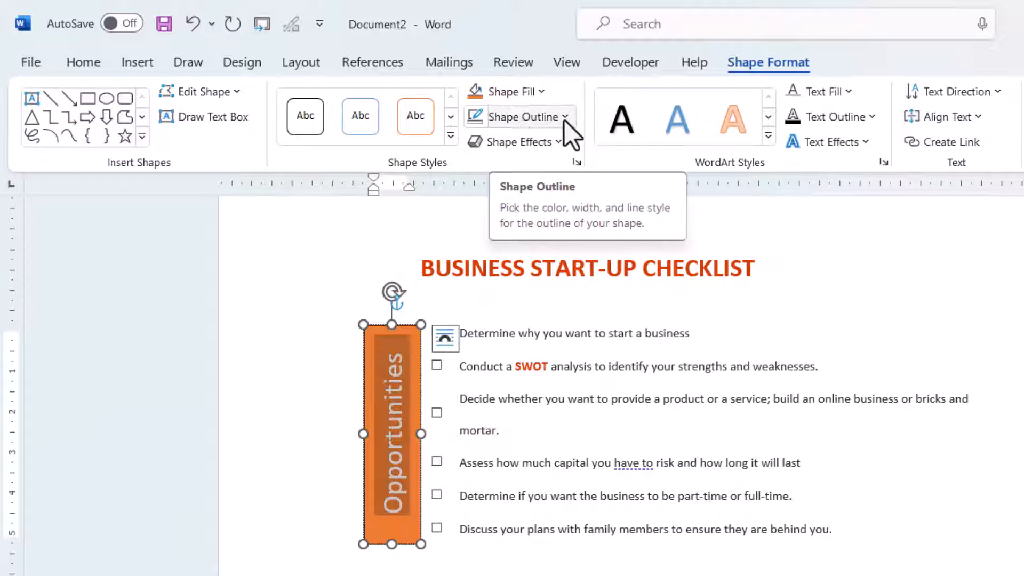
{"action": "left_click", "coordinate": [523, 117]}
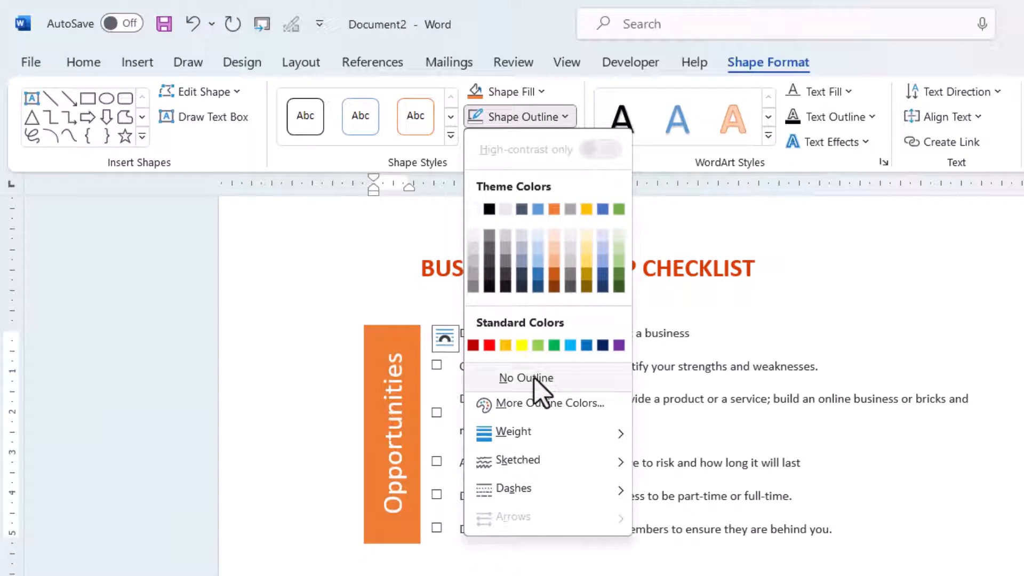
{"action": "left_click", "coordinate": [525, 378]}
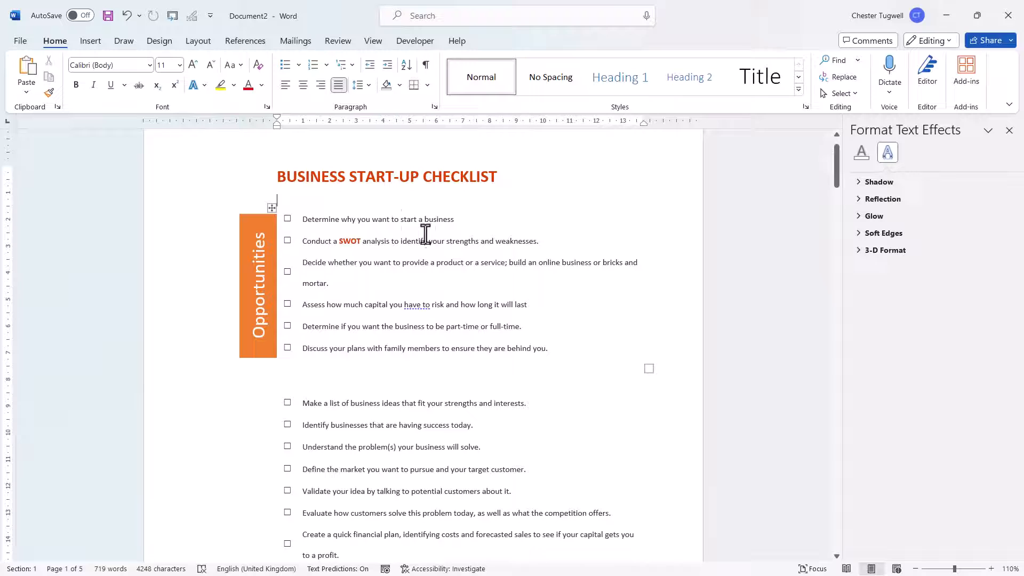
- Draw a wide text box between the two checklist sections and type 'Commitment'
{"action": "left_click", "coordinate": [90, 41]}
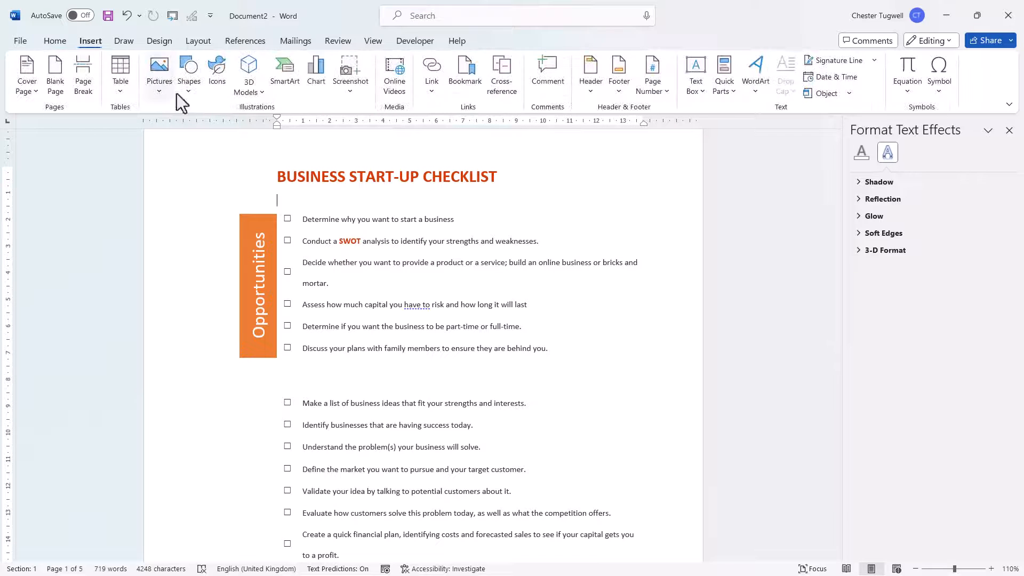
{"action": "left_click", "coordinate": [694, 72]}
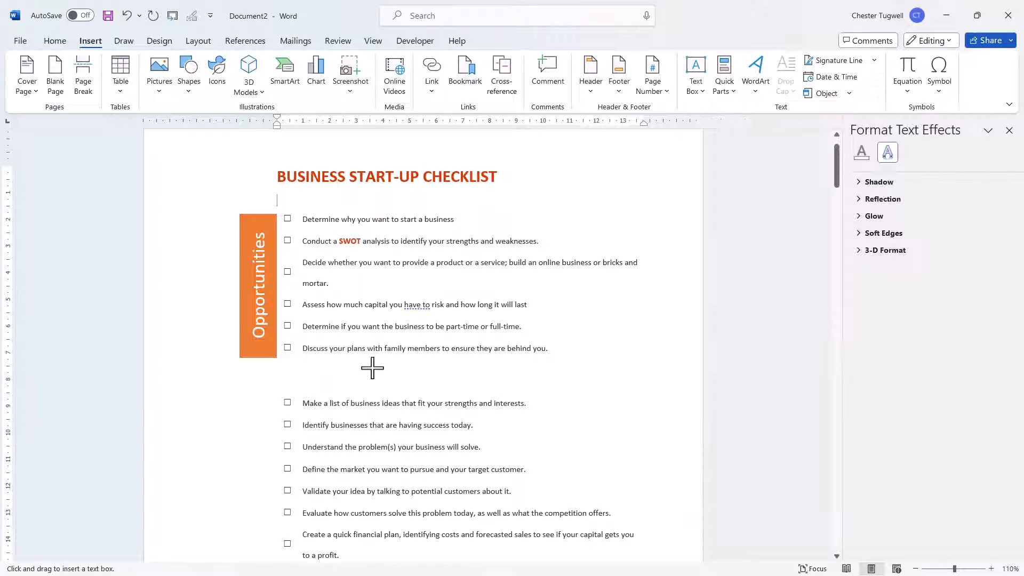
{"action": "left_click_drag", "start_coordinate": [372, 367], "coordinate": [536, 393]}
{"action": "type", "text": "C"}
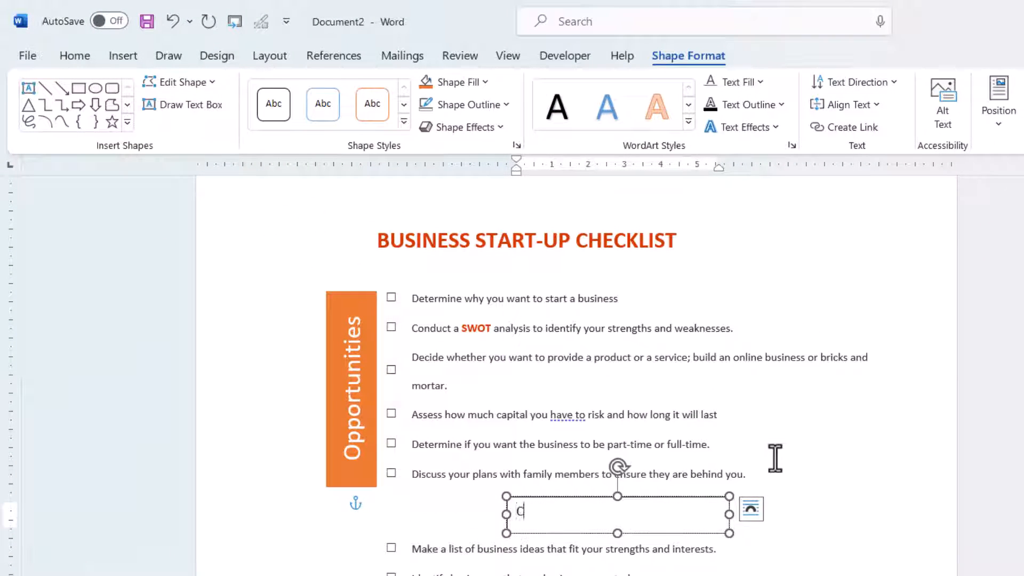
{"action": "type", "text": "ommitment"}
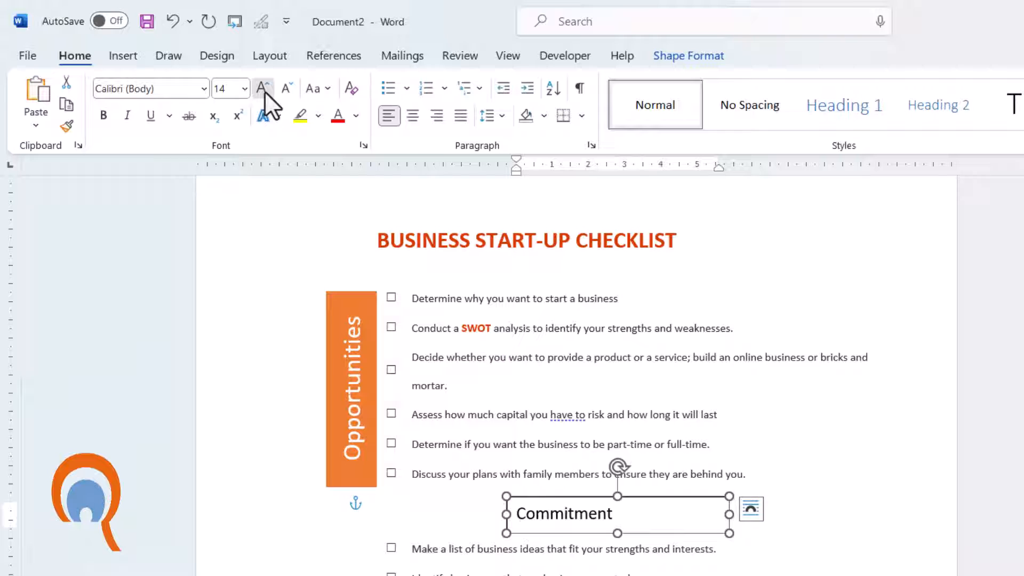
- Restyle 'Commitment' as vertical white text on orange beside the second section
{"action": "left_click", "coordinate": [262, 88]}
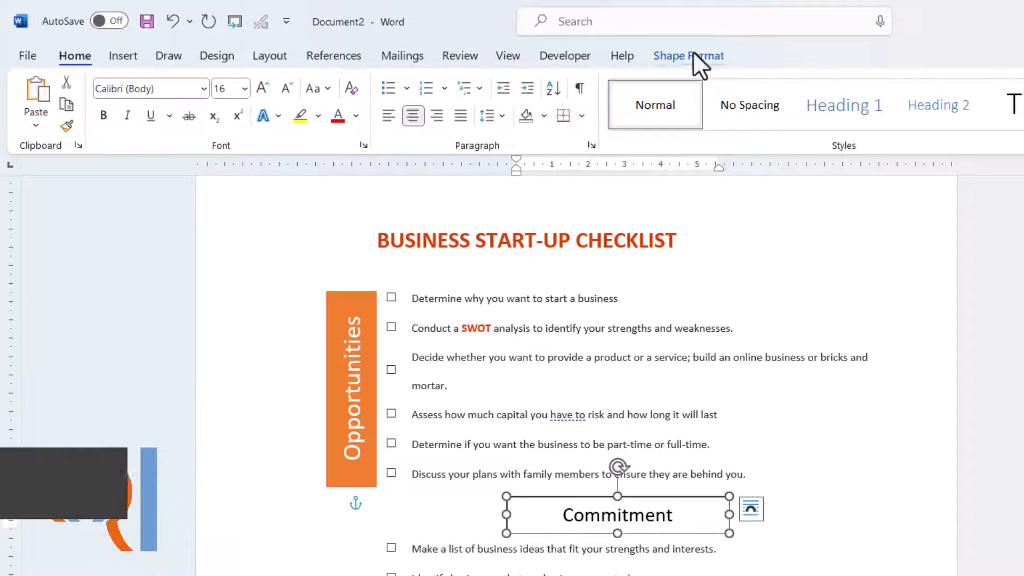
{"action": "left_click", "coordinate": [687, 56]}
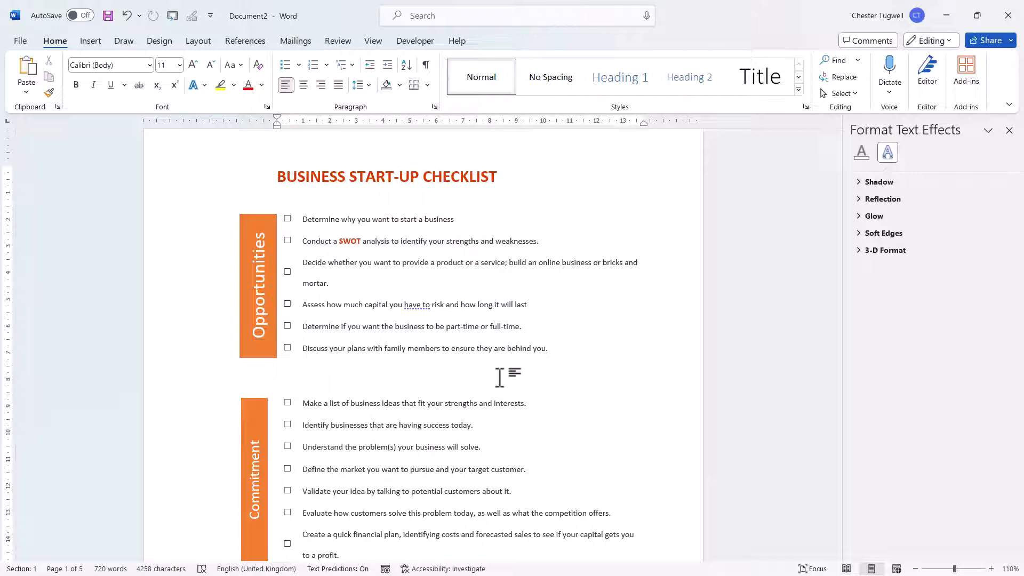
{"action": "left_click", "coordinate": [277, 370]}
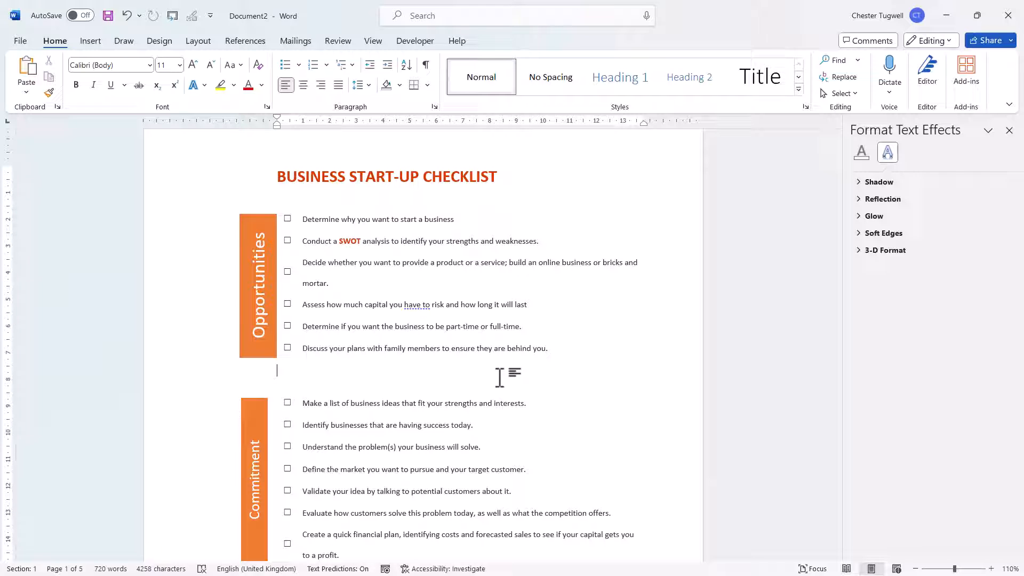